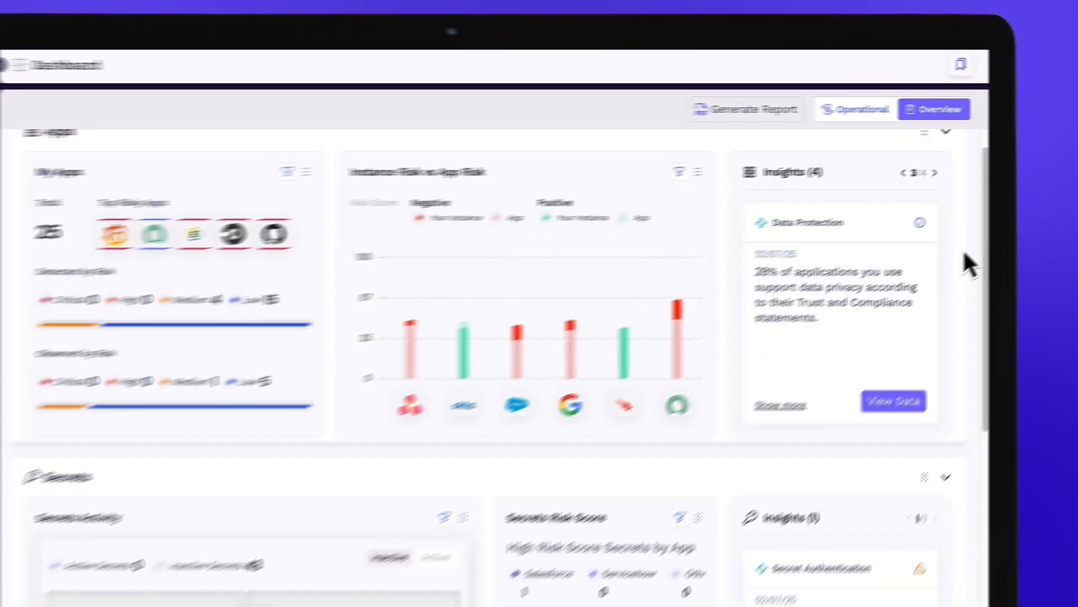
# - Scroll the Apps risk-profile list down to the Salesforce card
pyautogui.scroll(-3)
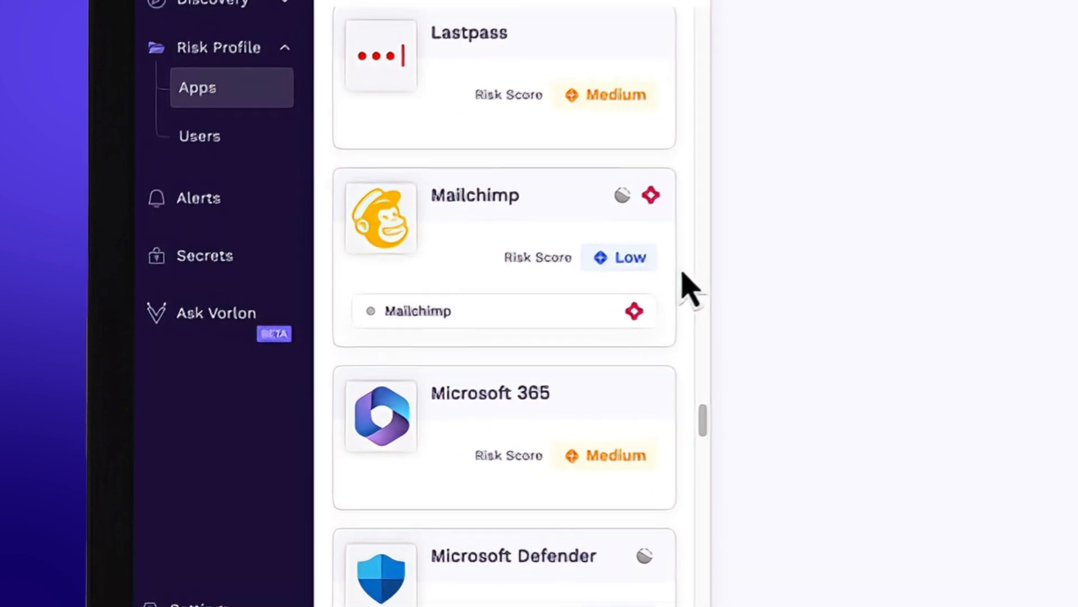
pyautogui.scroll(-3)
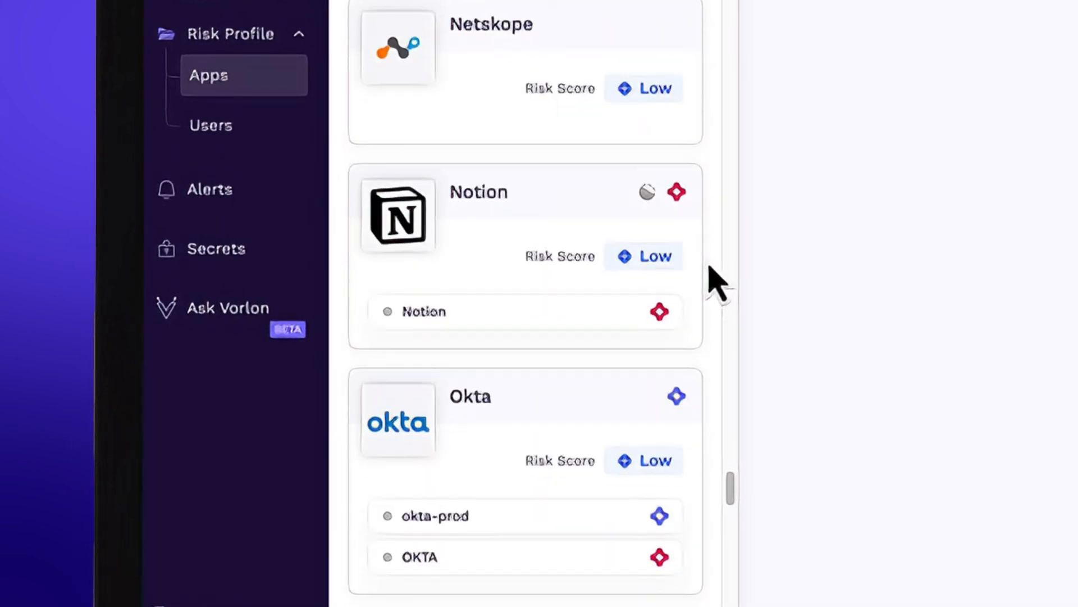
pyautogui.scroll(-3)
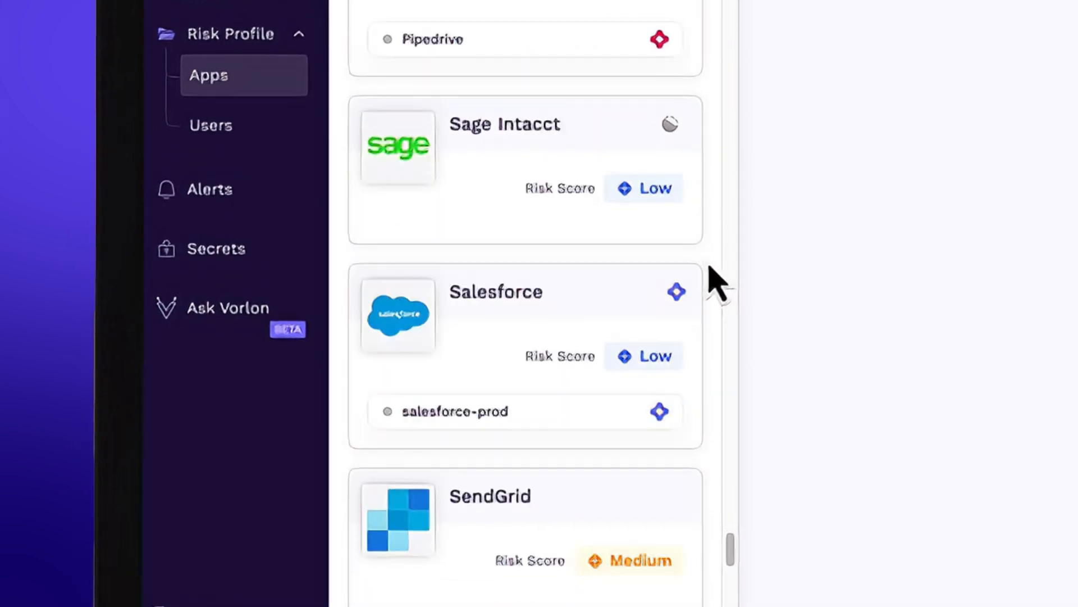
# - Add an observation for Salesforce authenticated with the pre-configured Vorlon App
pyautogui.click(495, 292)
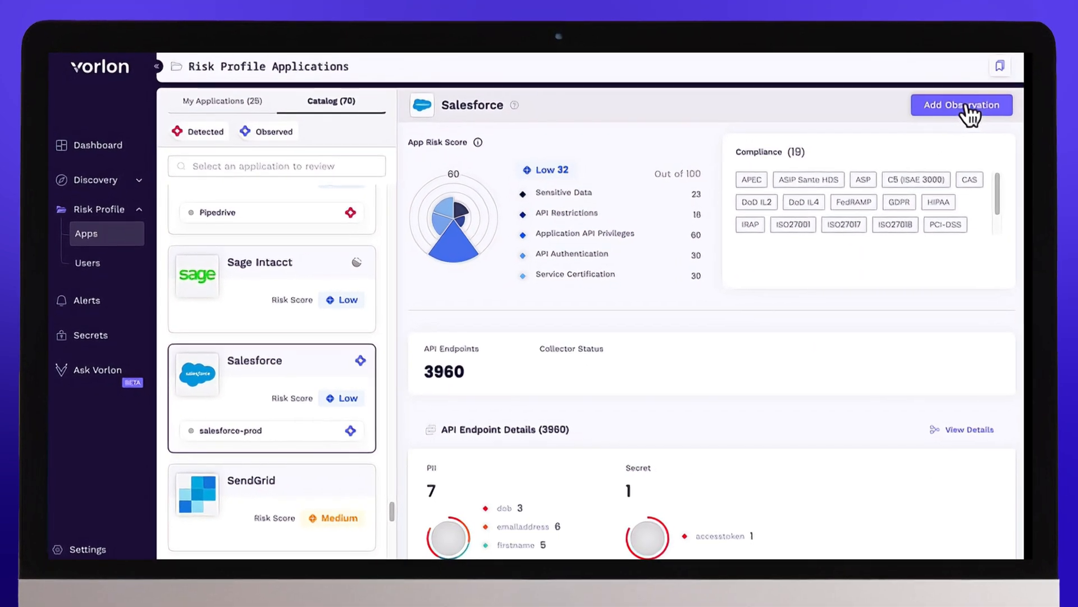
pyautogui.click(960, 104)
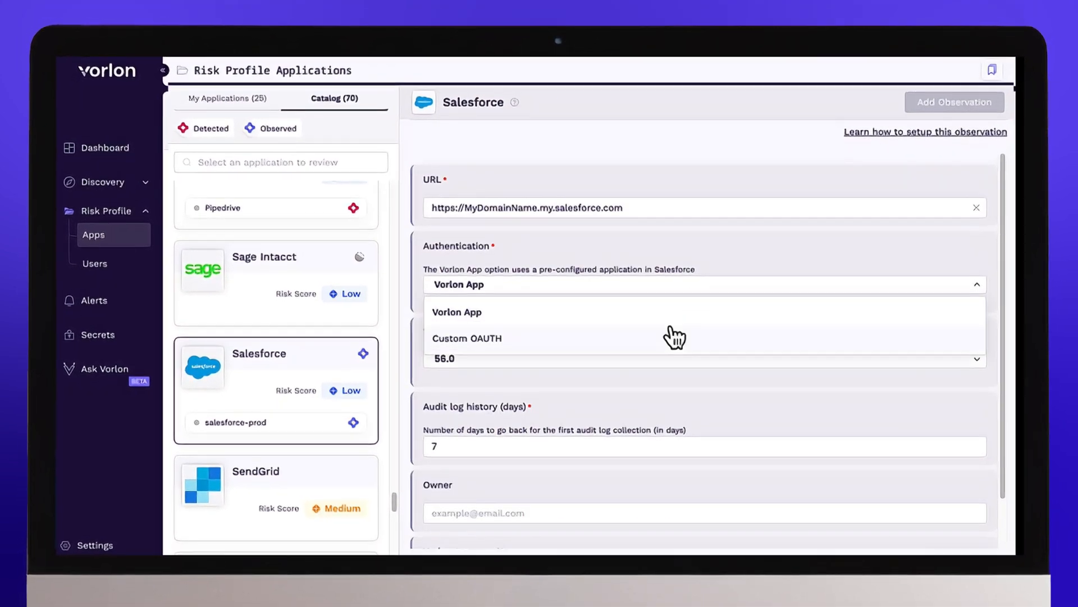
pyautogui.click(466, 338)
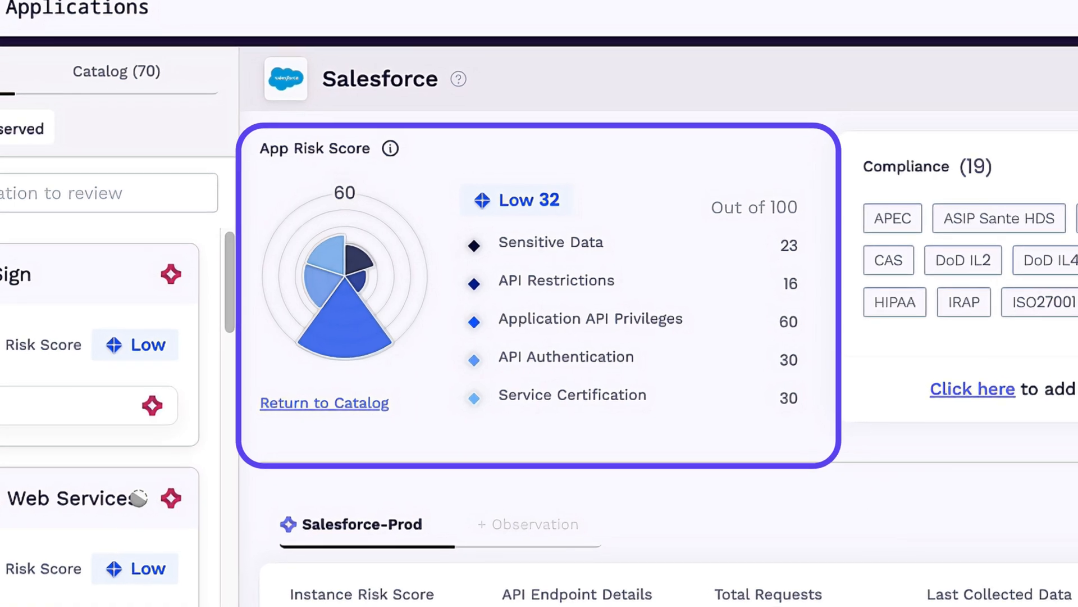
# - Review the Low 32 app score and the Salesforce-Prod instance's Low 44 score and request totals
pyautogui.scroll(-3)
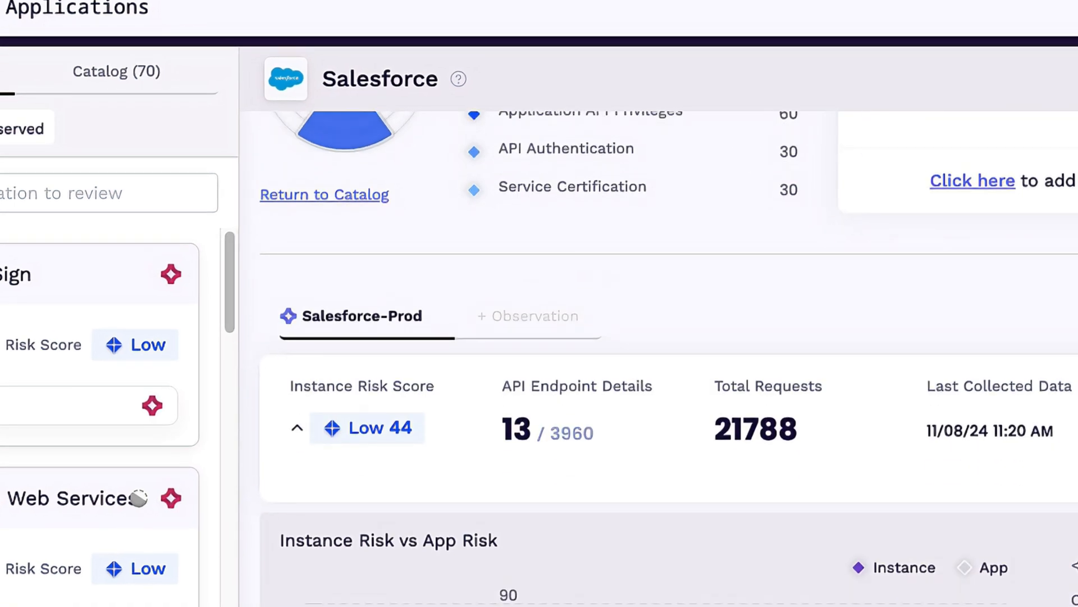
pyautogui.scroll(-3)
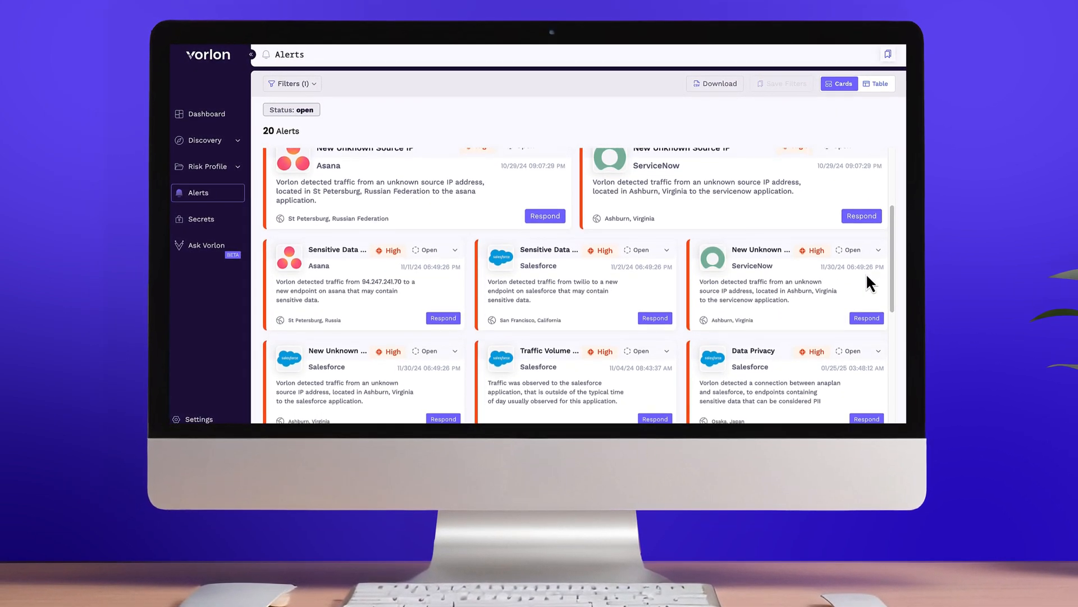
# - Review the Salesforce Sensitive Data Access alert down to its Client section
pyautogui.click(577, 282)
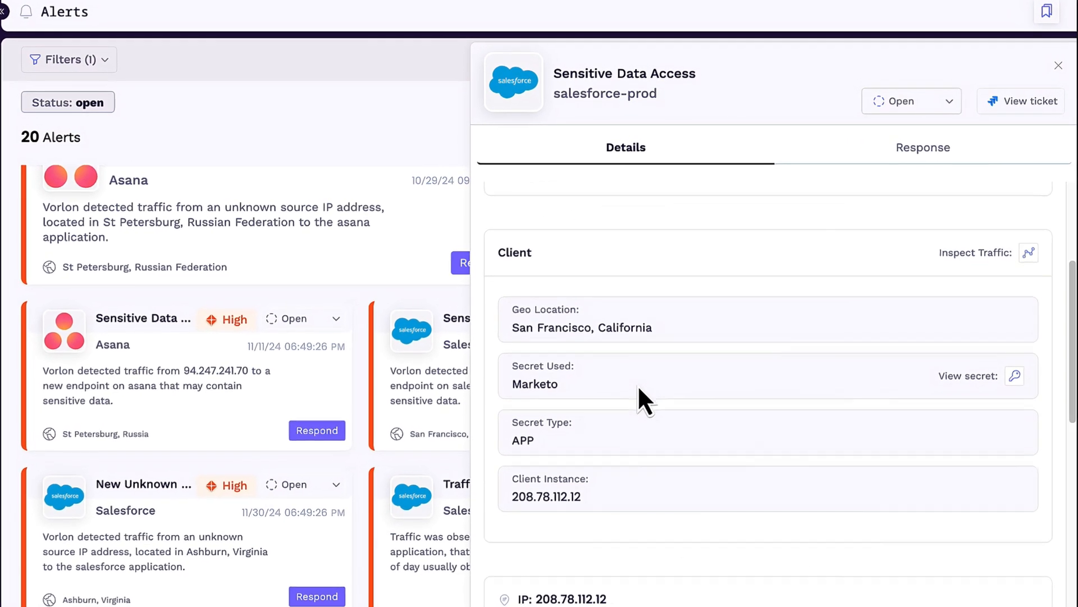
pyautogui.scroll(-3)
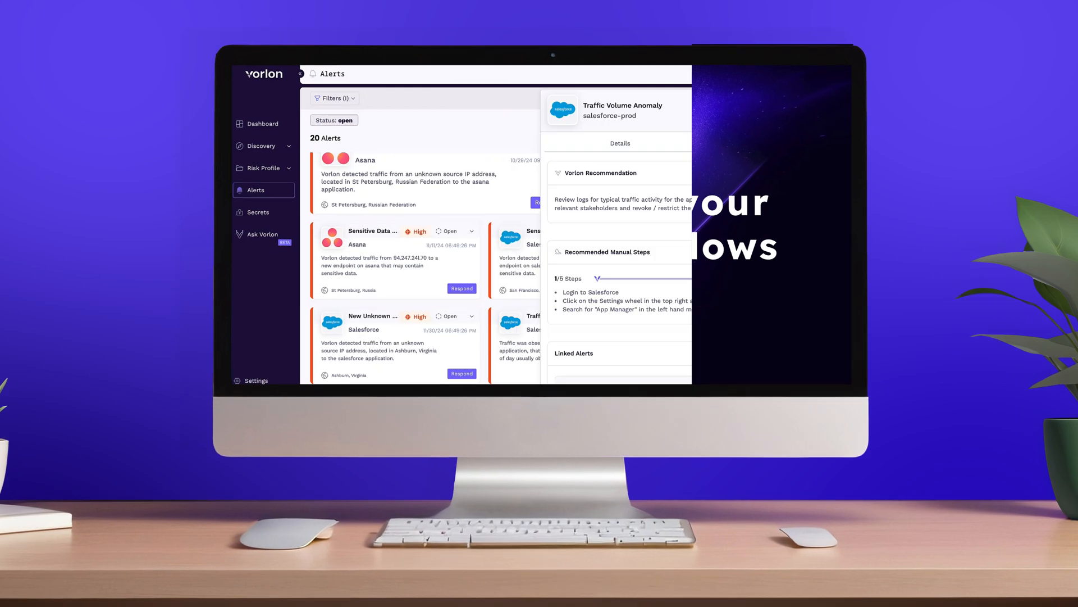
# - Review the anomaly's Response steps and start a new Jira ticket prefilled from the alert
pyautogui.click(886, 273)
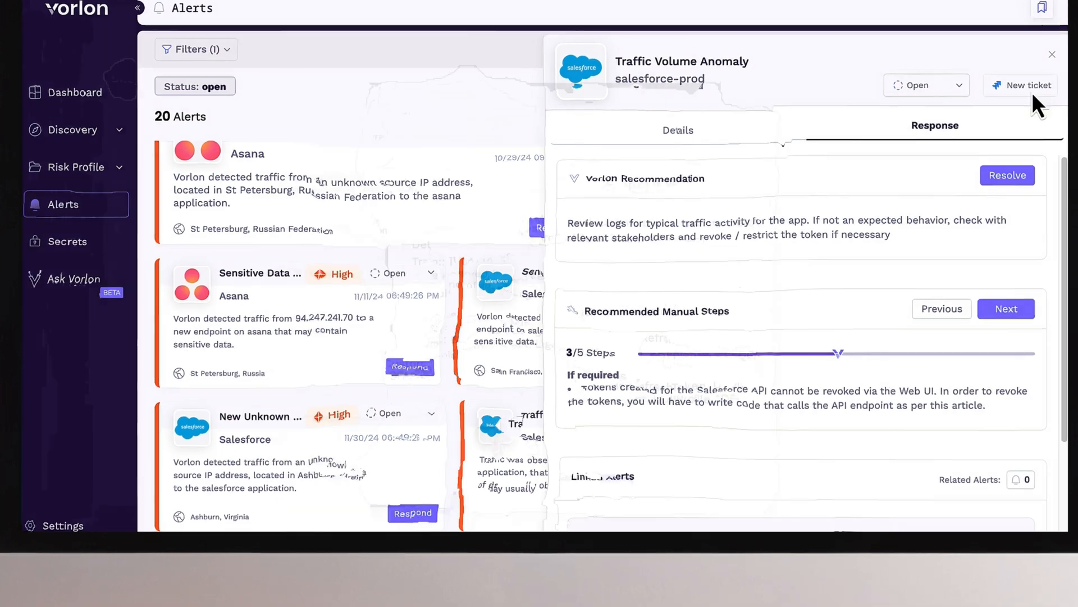
pyautogui.click(1022, 85)
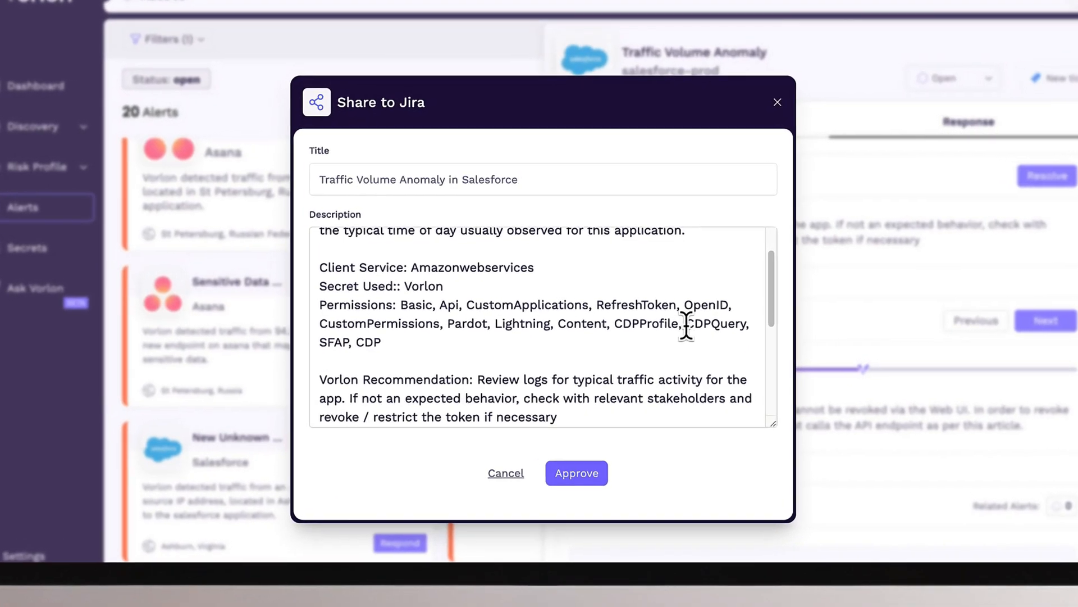